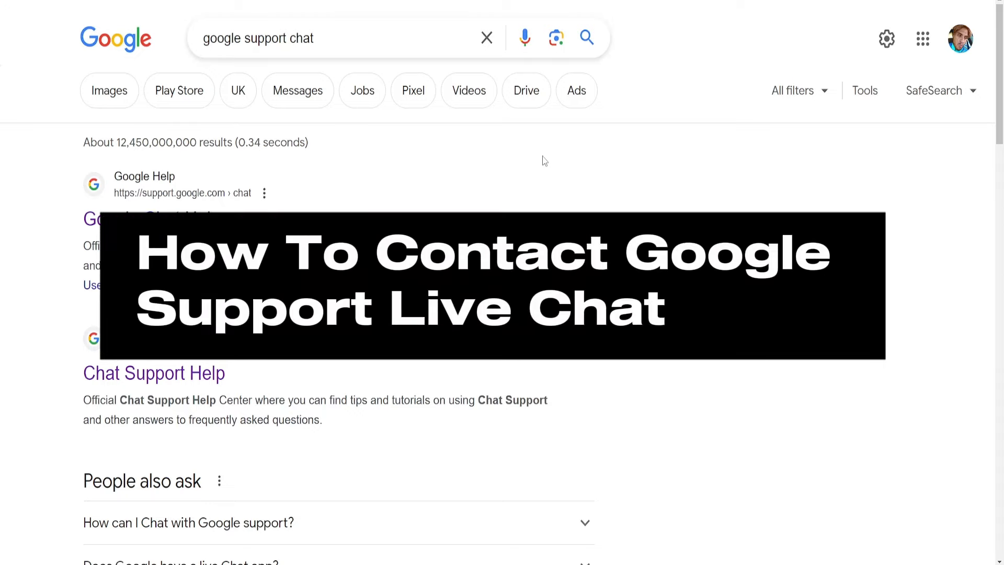
mouse_move(519, 188)
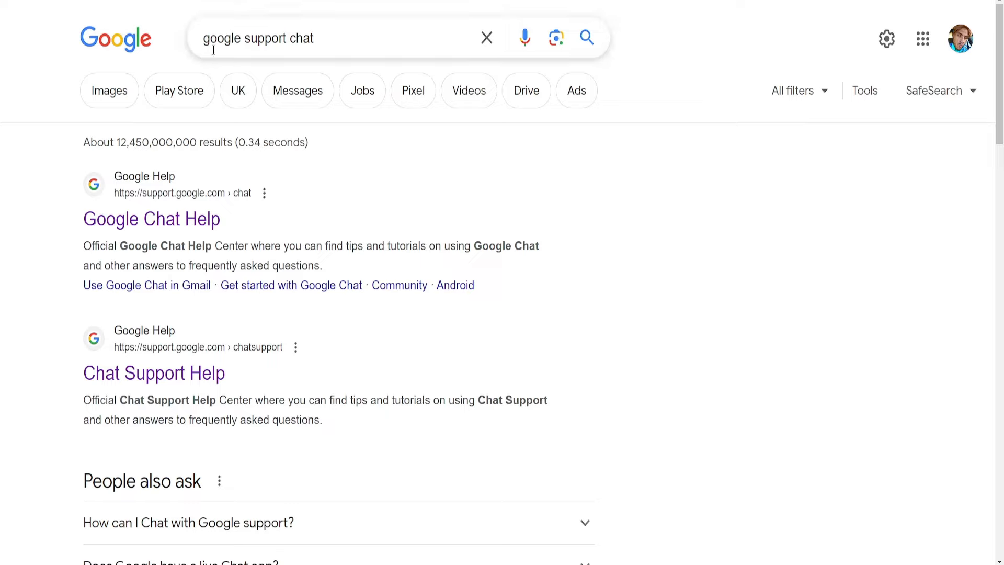
mouse_move(152, 239)
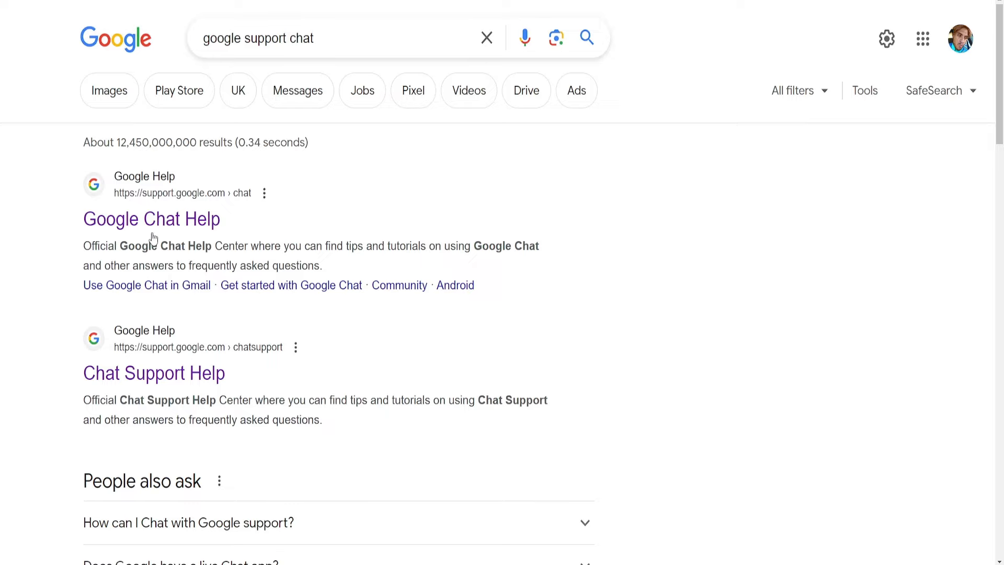
mouse_move(154, 373)
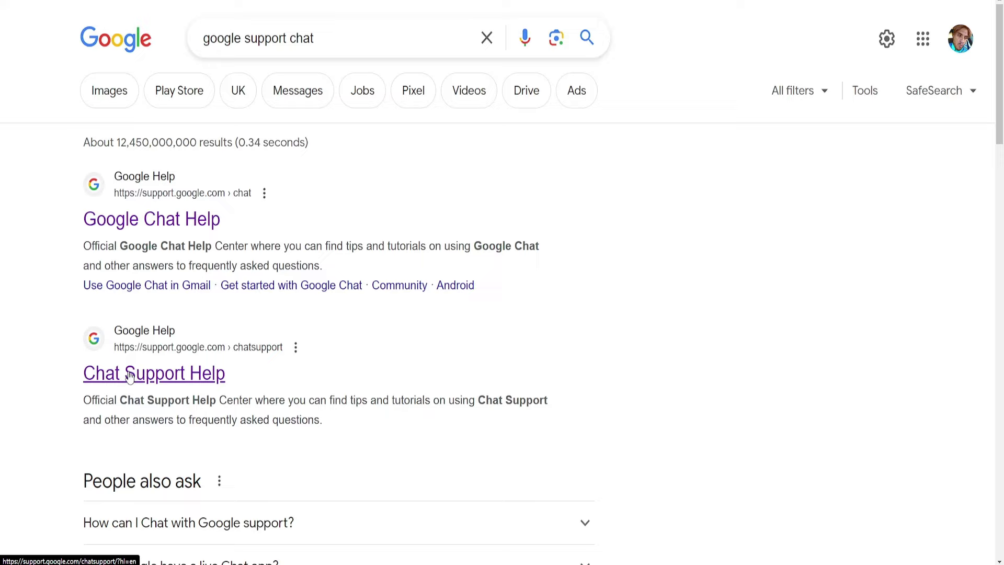
mouse_move(211, 373)
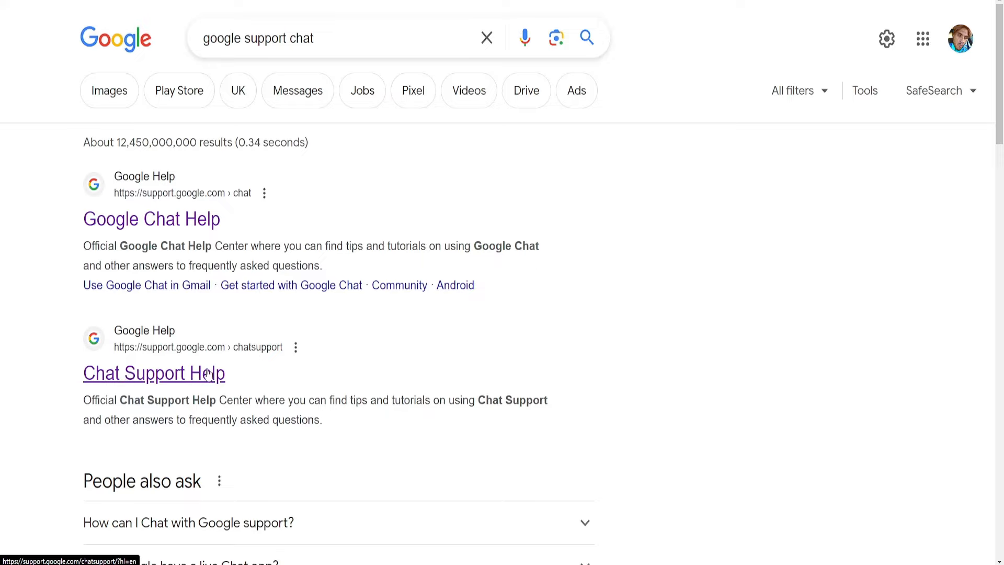
Open Chat Support Help and search 'ads' to bring up the Deceptive ads card
click(153, 373)
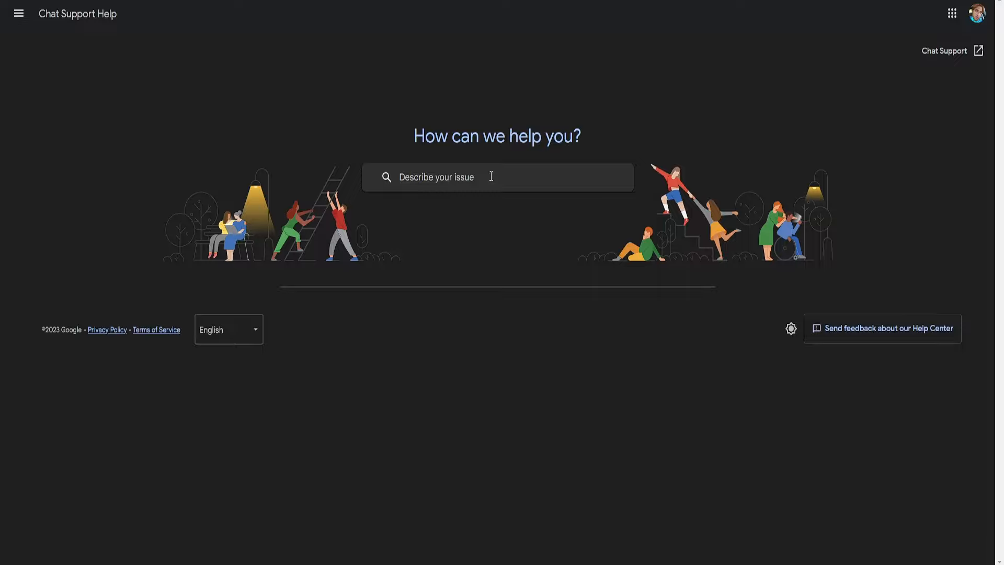
mouse_move(488, 183)
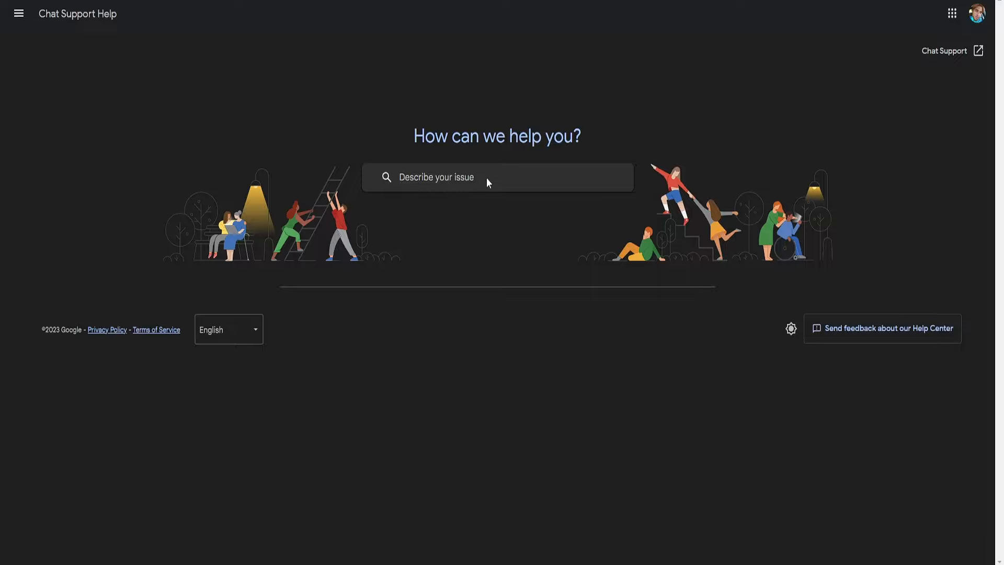
text(a)
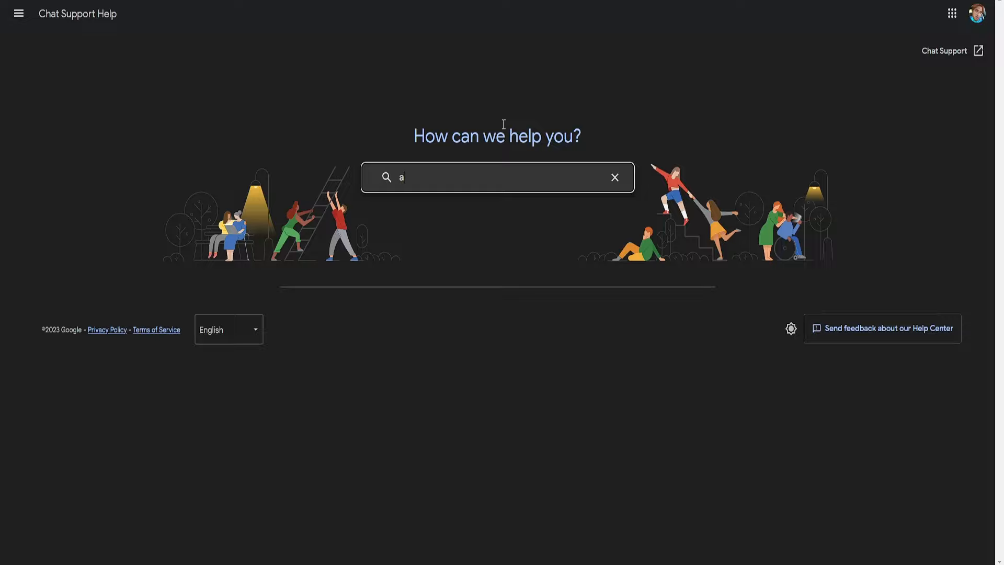
text(ds)
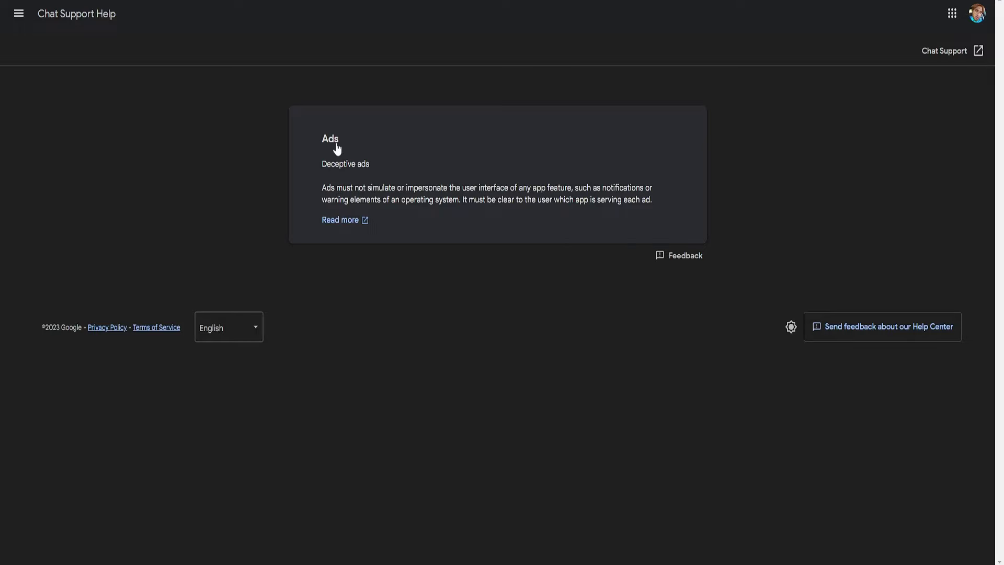
Open the full Play Console Ads policy article and scroll to 'Need more help?'
click(340, 220)
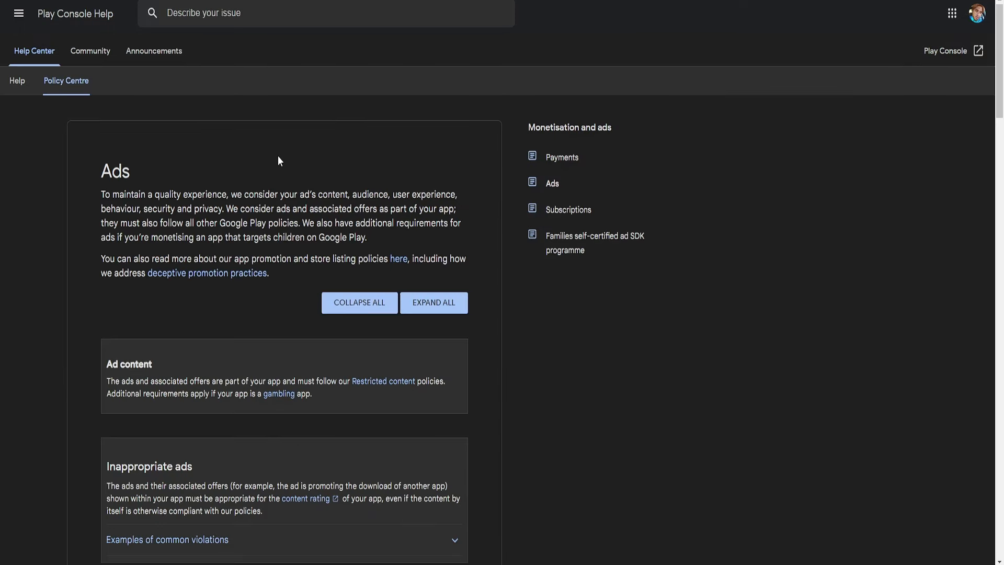
mouse_move(282, 193)
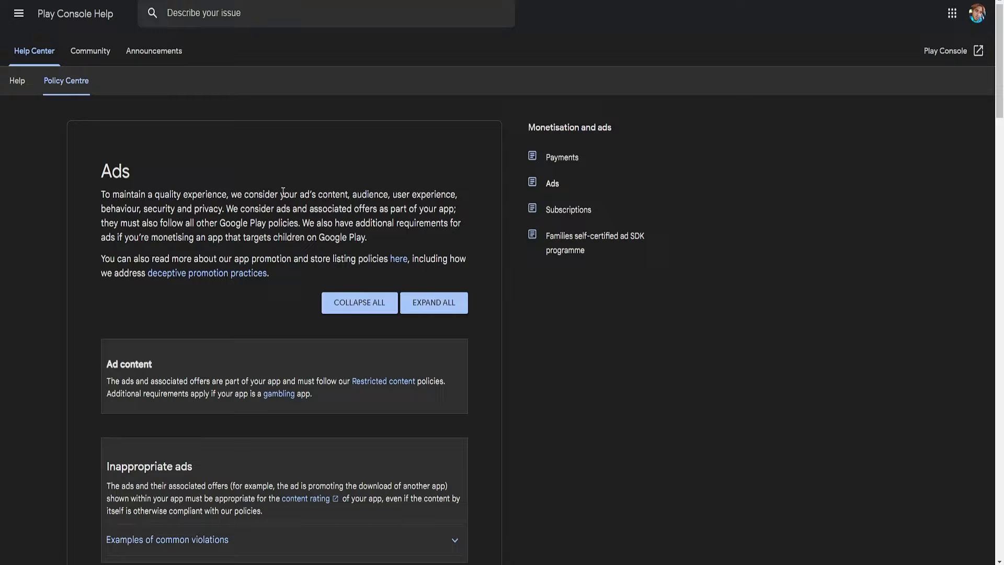
mouse_move(343, 193)
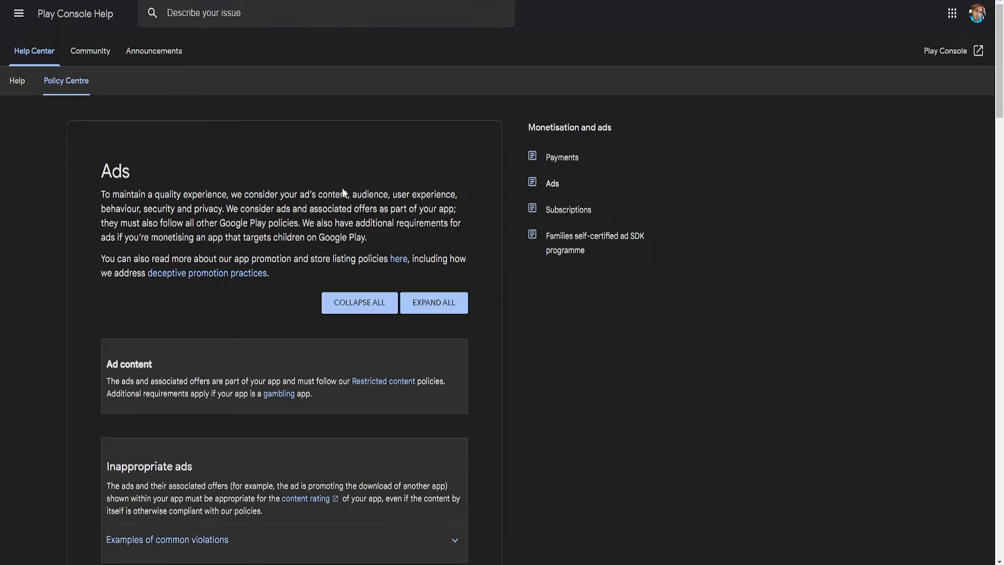
scroll(down, 3)
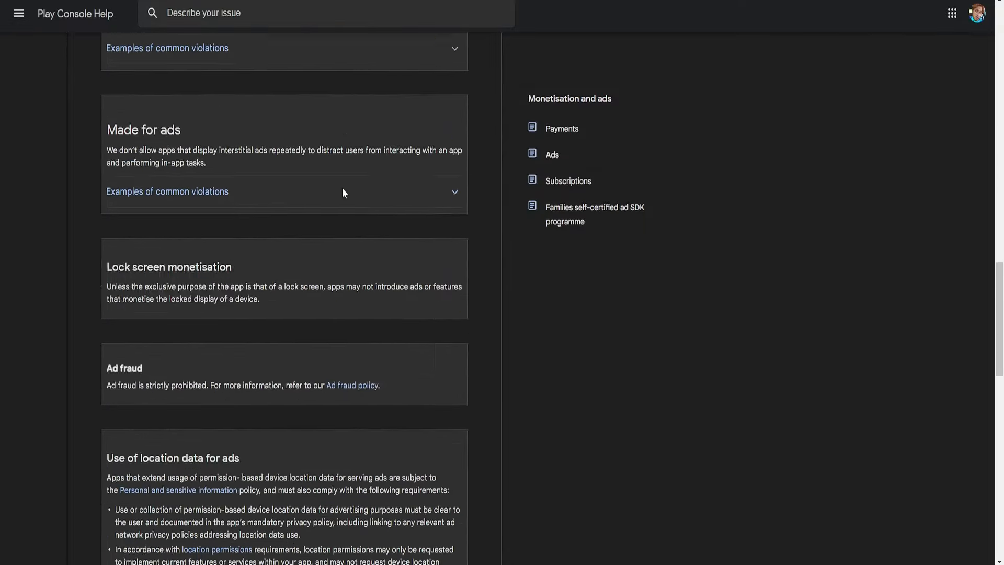
scroll(down, 3)
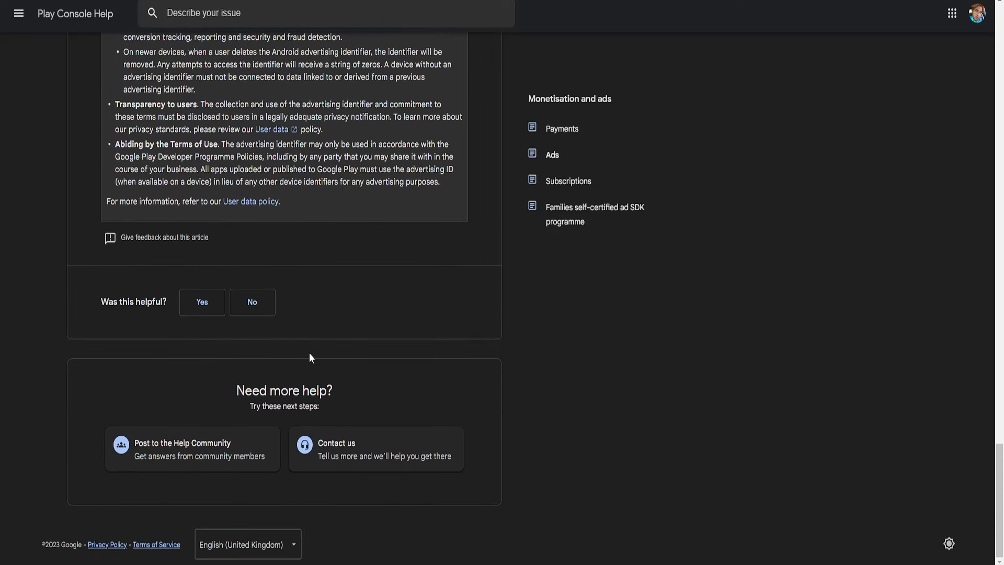
mouse_move(143, 472)
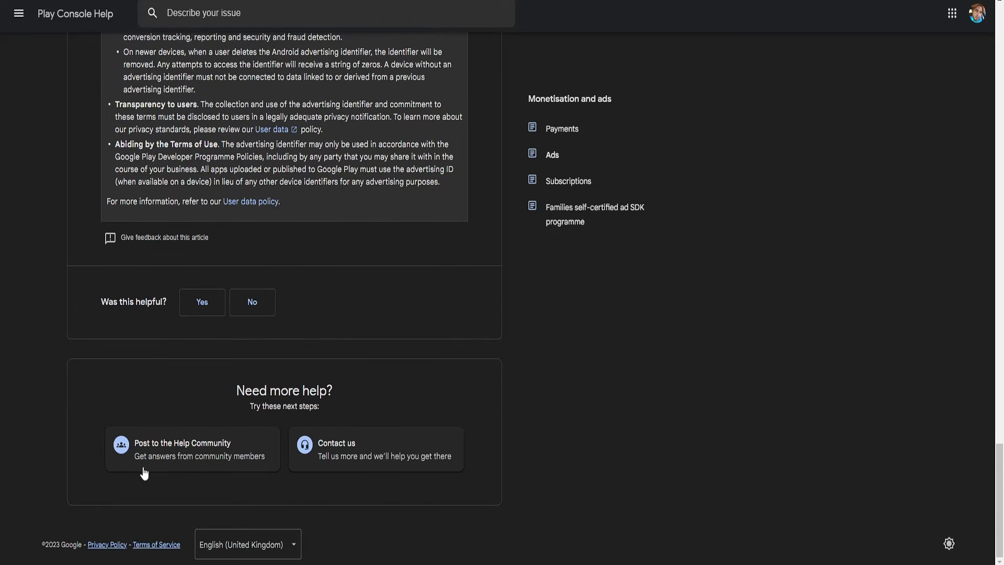
mouse_move(356, 468)
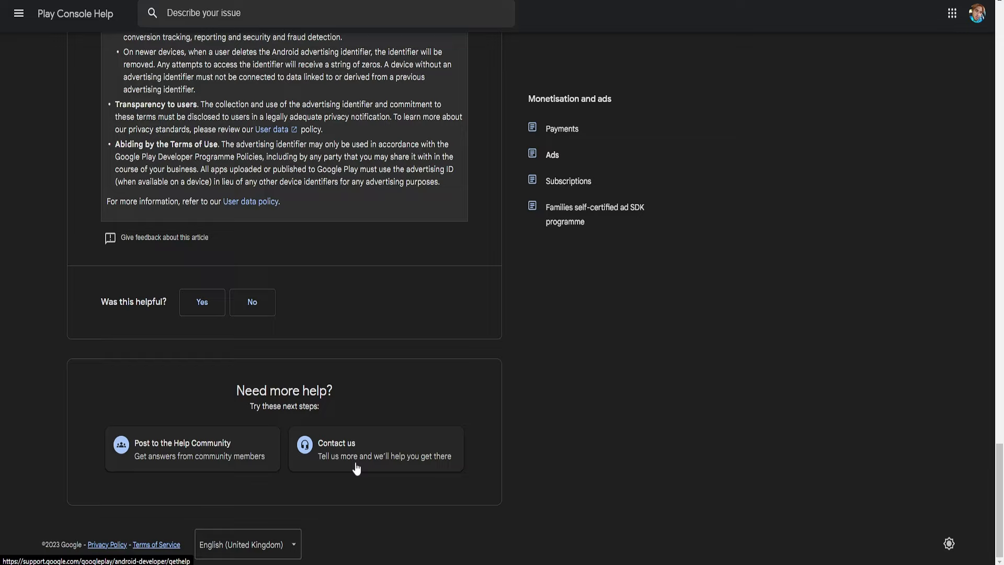
Describe the issue as 'Hello' under Developer Page/Account and advance to Resources
click(385, 448)
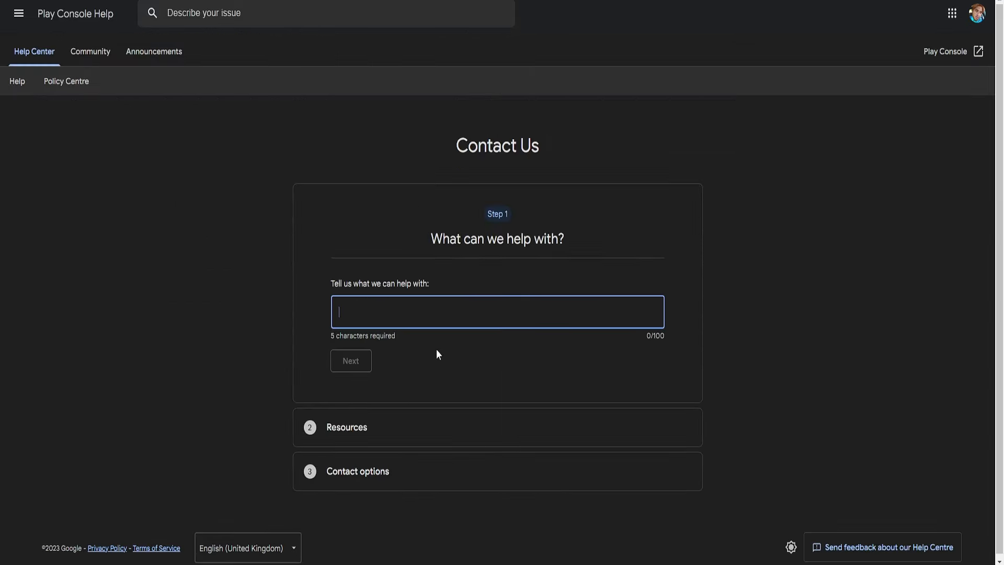
mouse_move(485, 355)
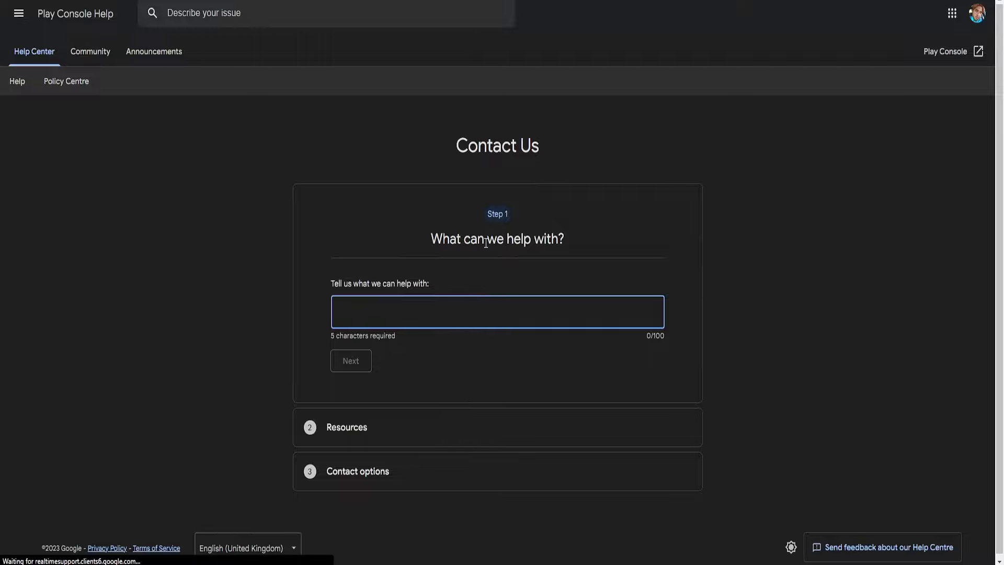
text(Hello)
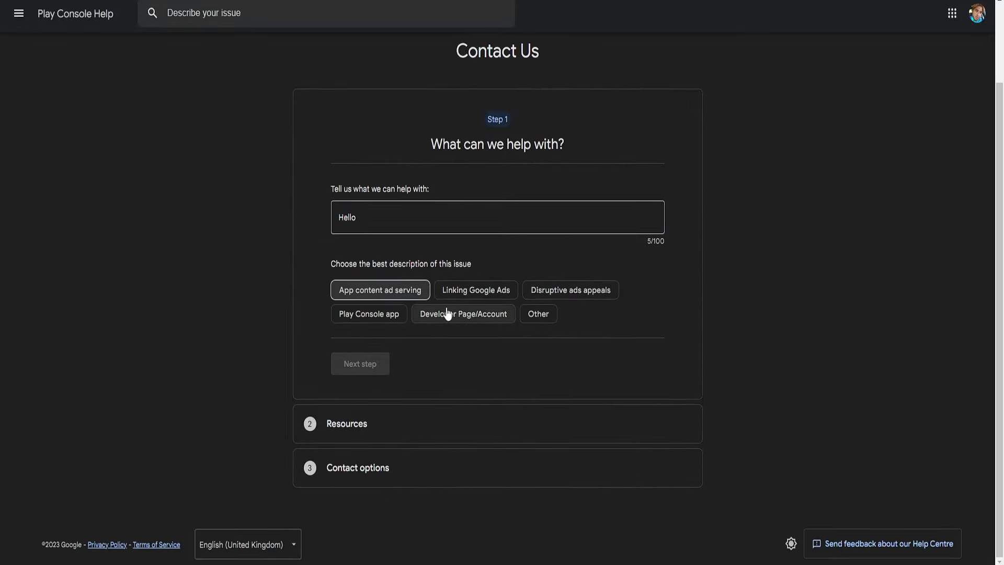
click(463, 314)
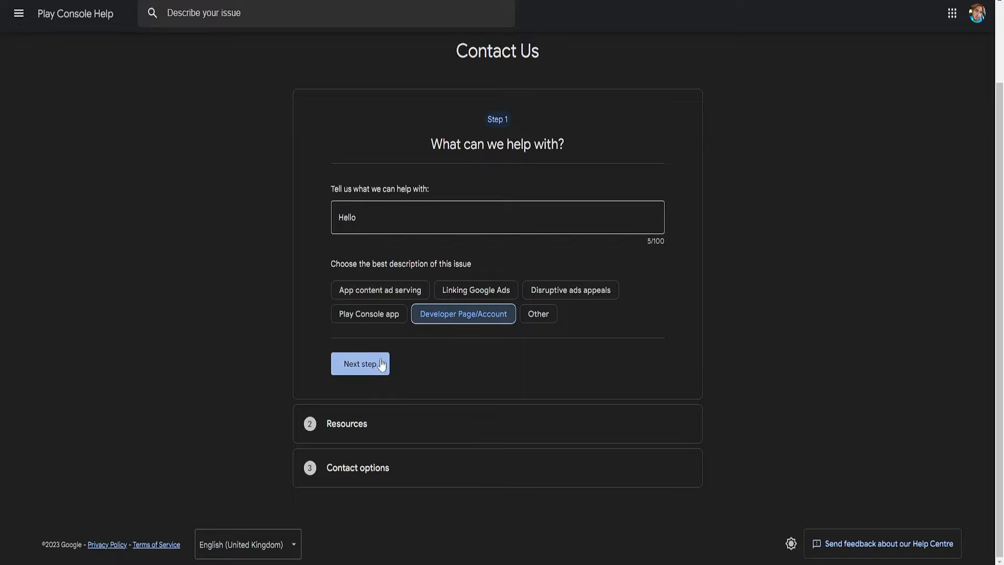
click(359, 364)
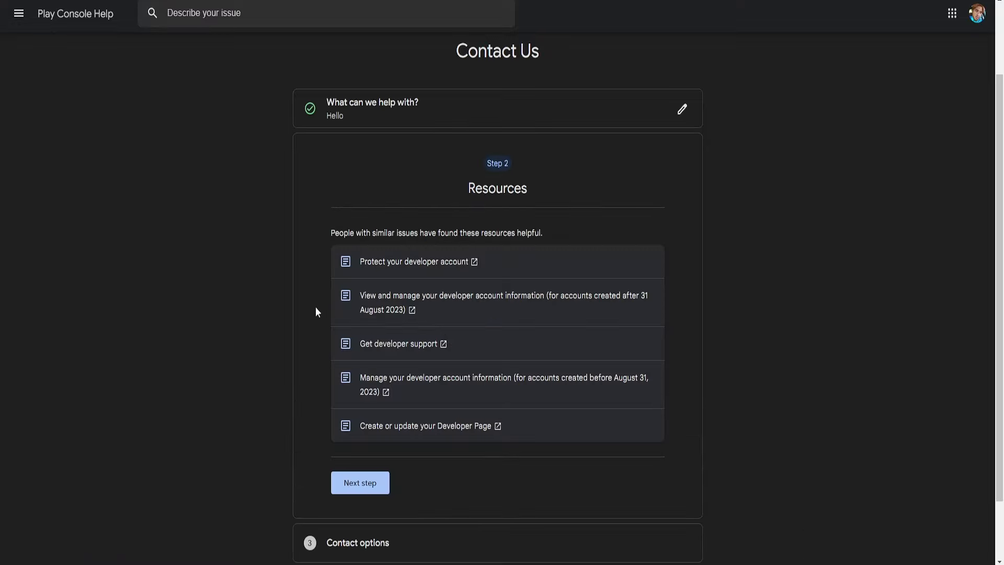
mouse_move(465, 345)
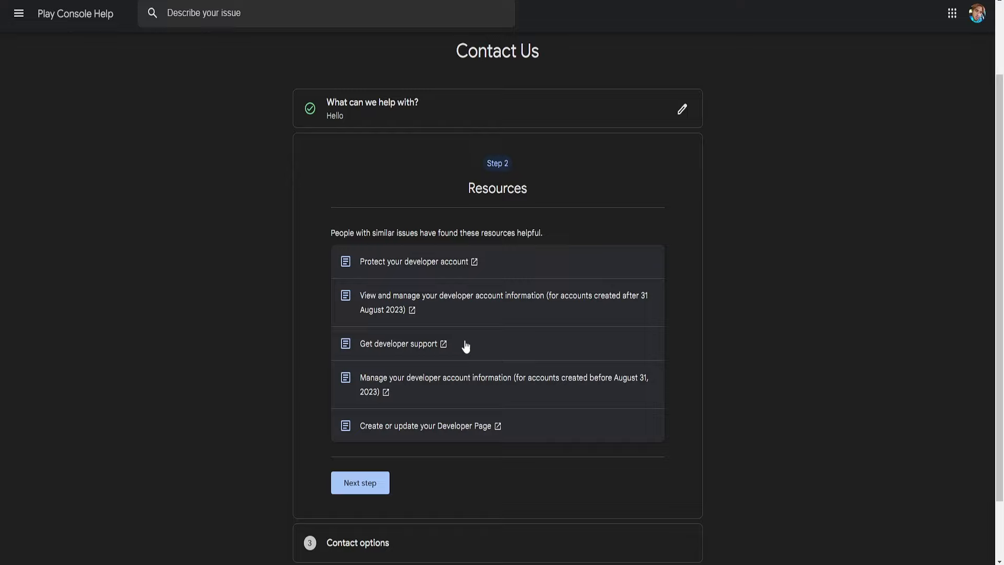
Advance to Chat and Email contact options, then view and close the chat hours popup
click(359, 482)
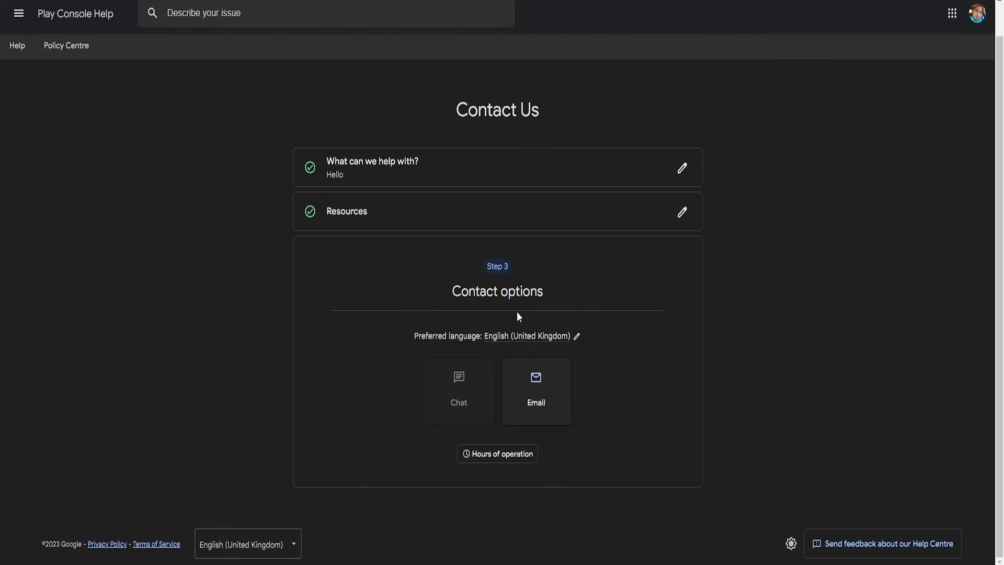
mouse_move(557, 406)
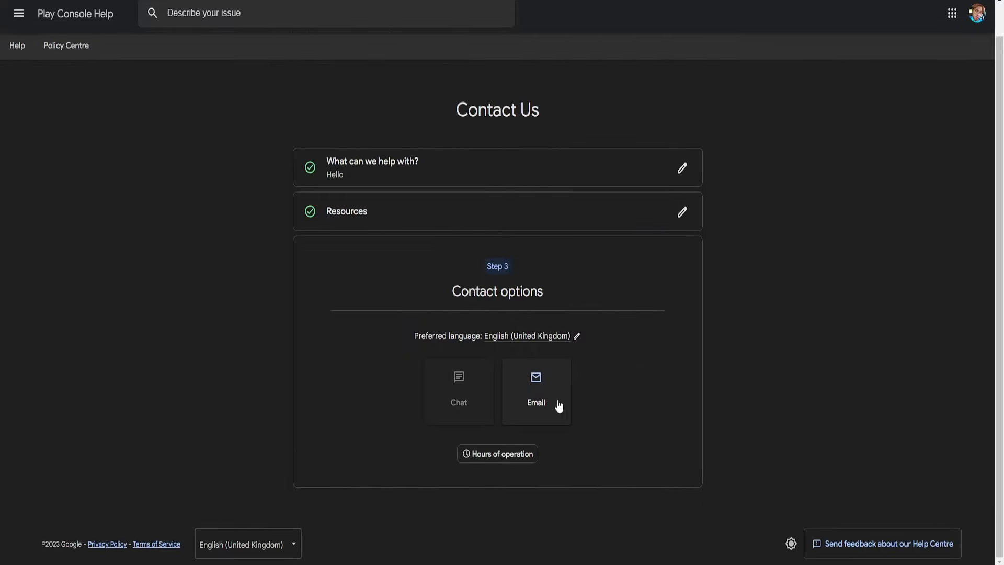
mouse_move(482, 395)
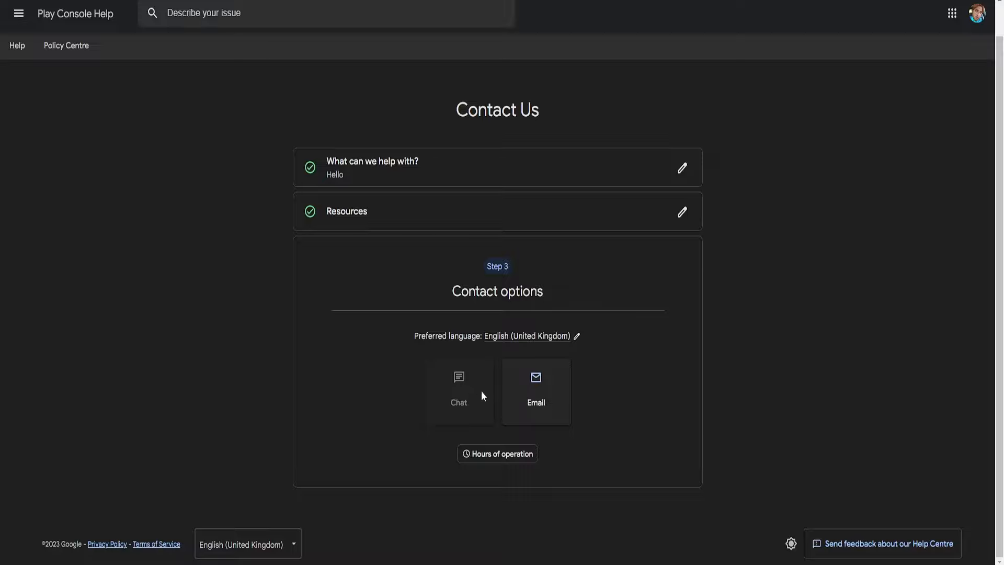
mouse_move(470, 374)
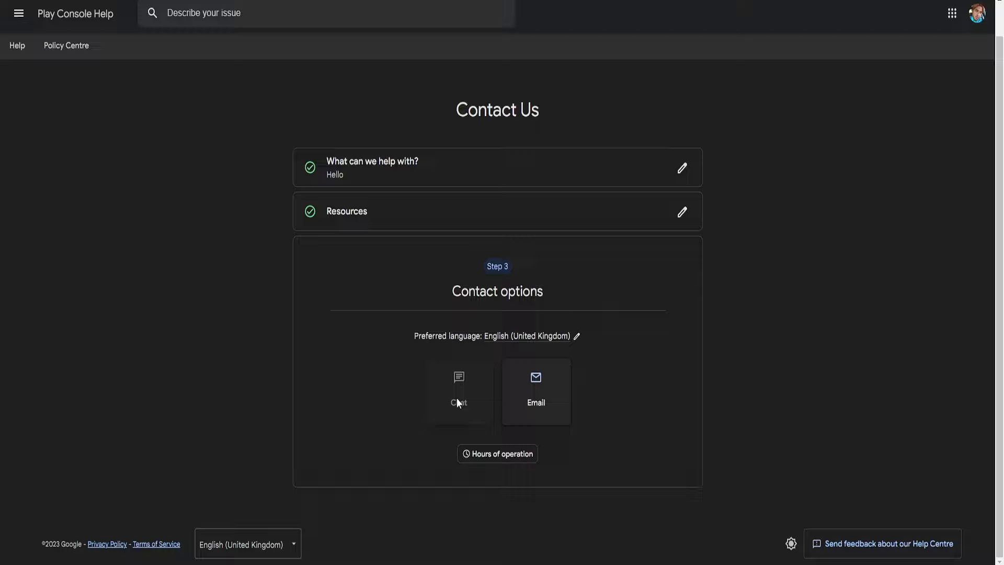
mouse_move(464, 365)
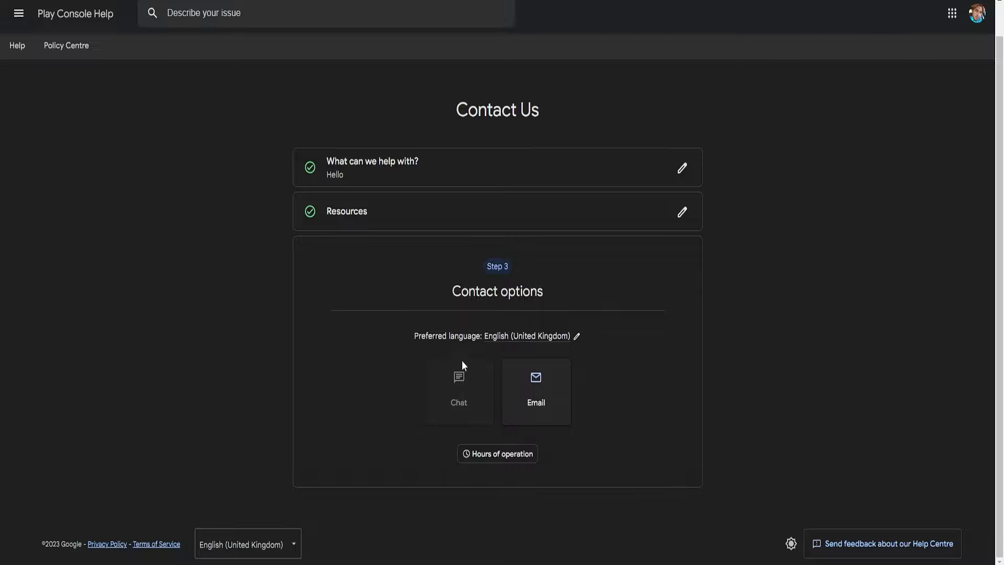
click(502, 453)
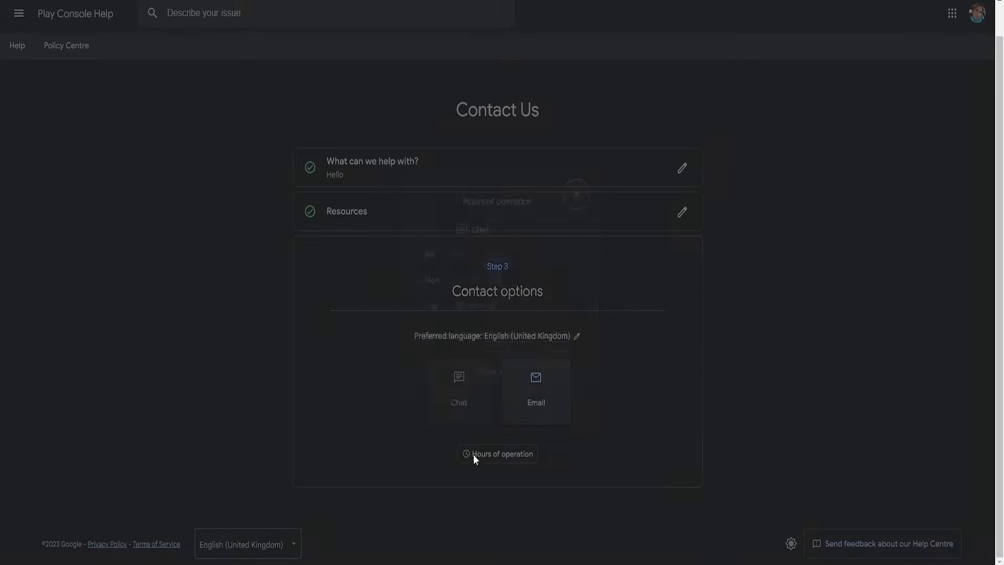
click(502, 453)
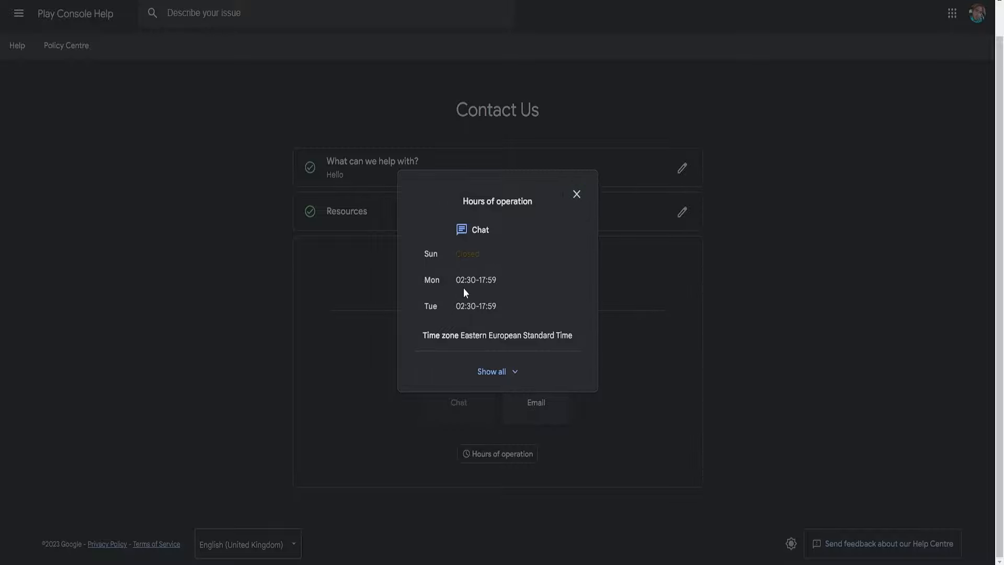
click(575, 194)
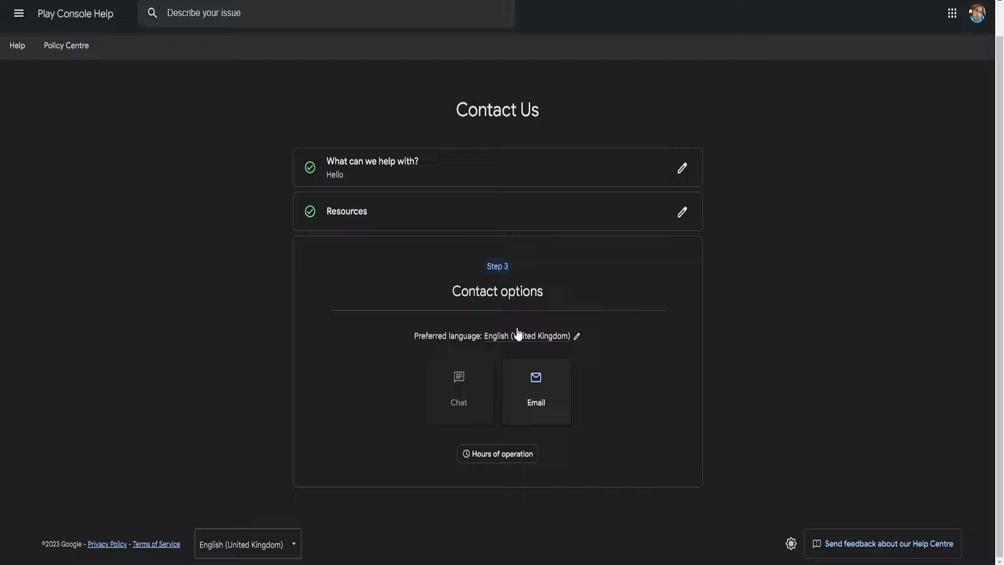
mouse_move(464, 402)
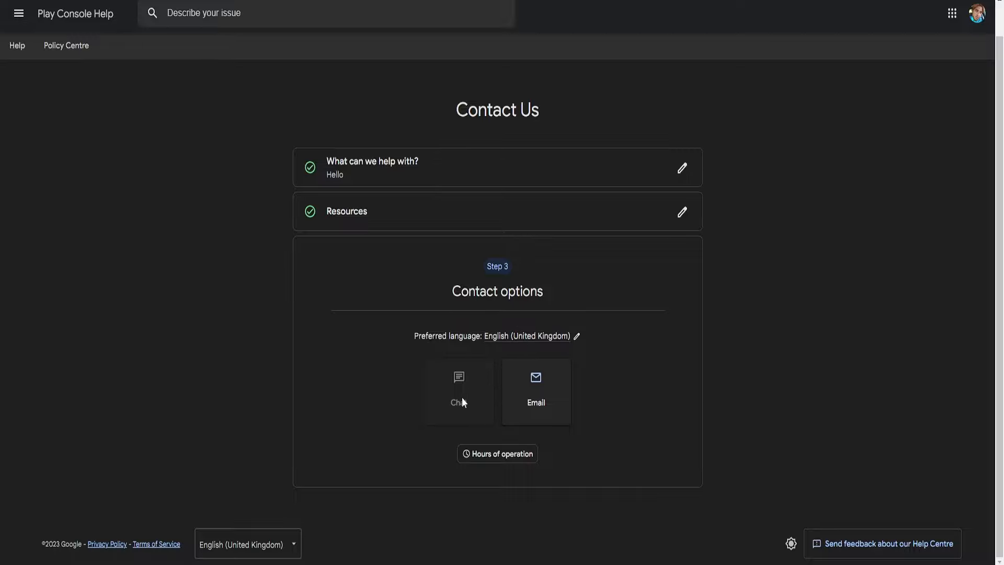